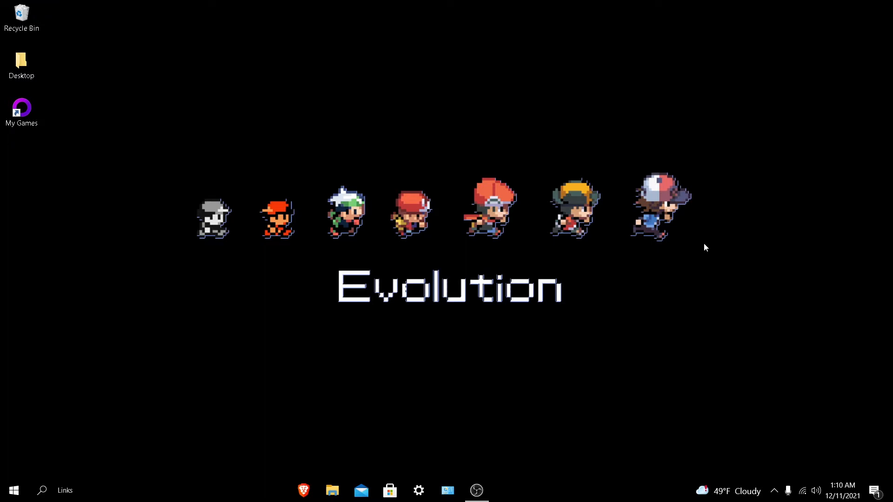
pyautogui.moveTo(754, 343)
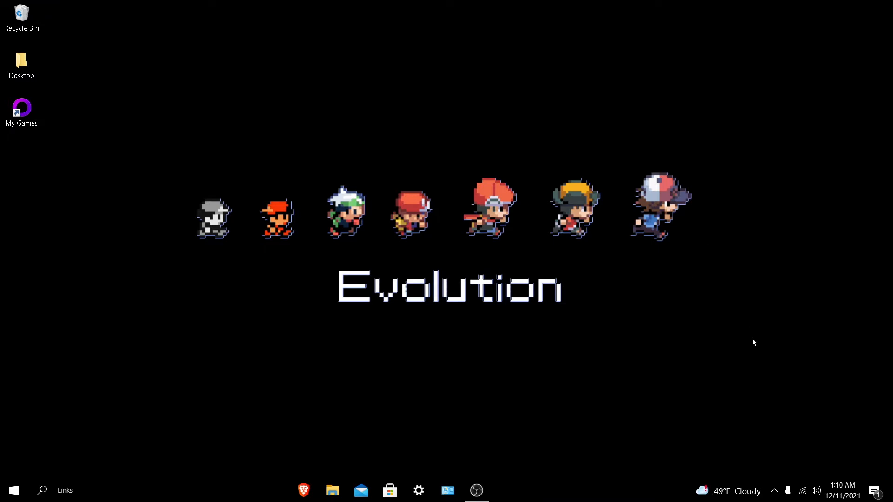
pyautogui.moveTo(774, 491)
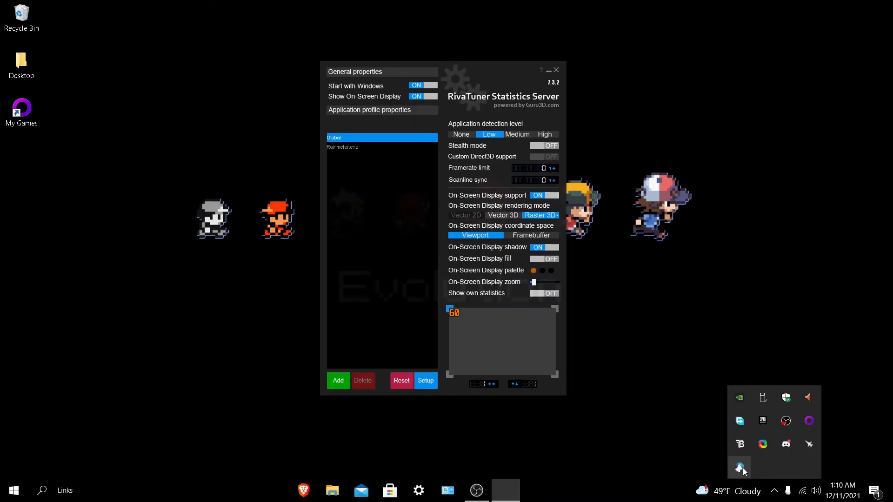
# Open the MSI Afterburner main window from its system tray icon.
pyautogui.click(740, 468)
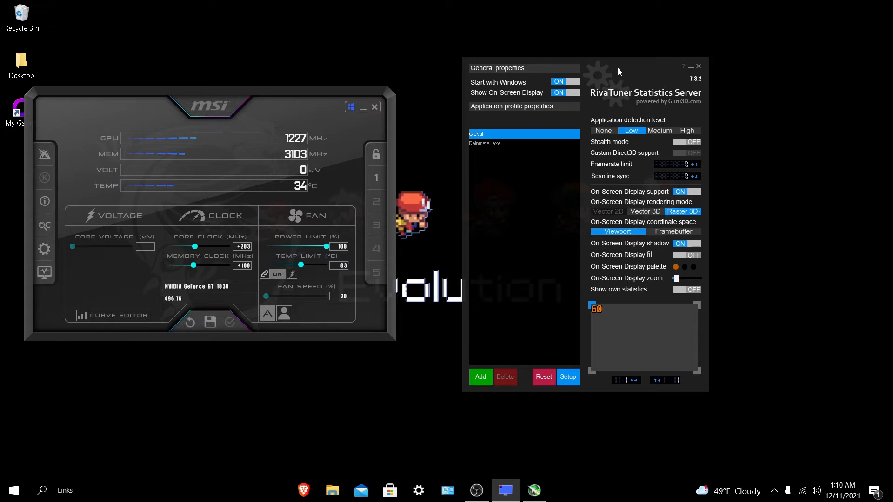
pyautogui.moveTo(486, 306)
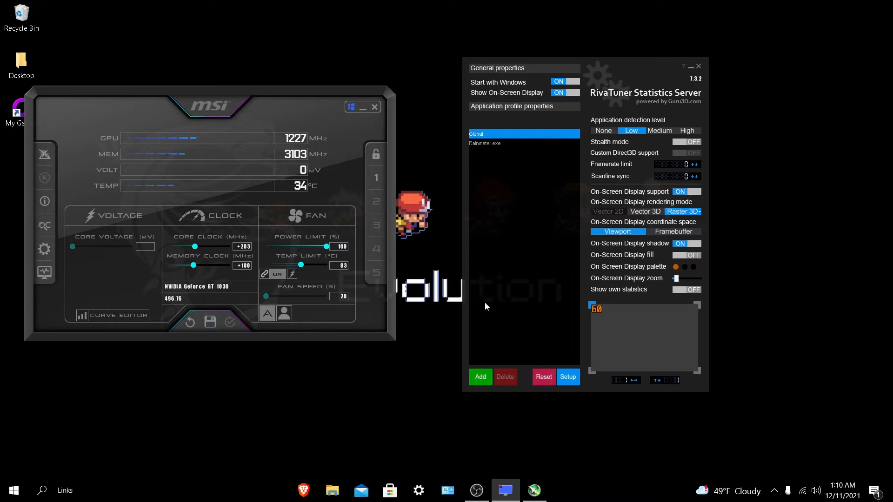
pyautogui.moveTo(540, 289)
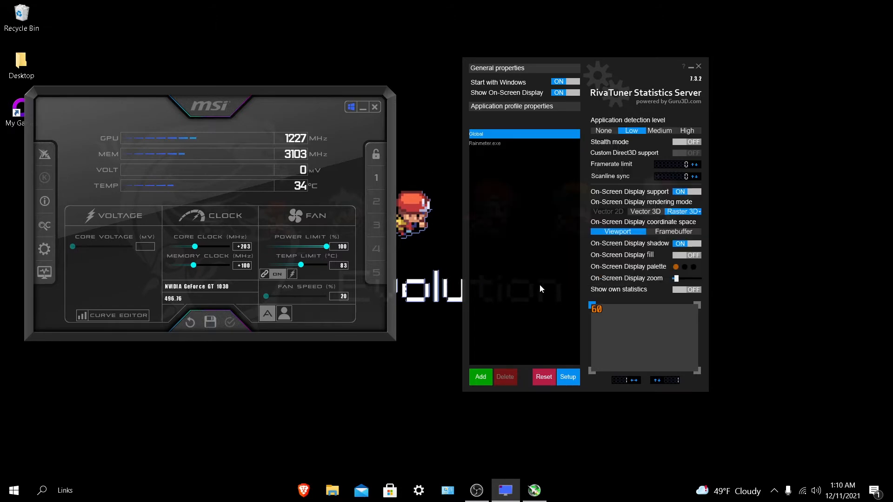
# Open Afterburner properties, view the On-Screen Display hotkeys, then scroll the tab strip.
pyautogui.click(43, 249)
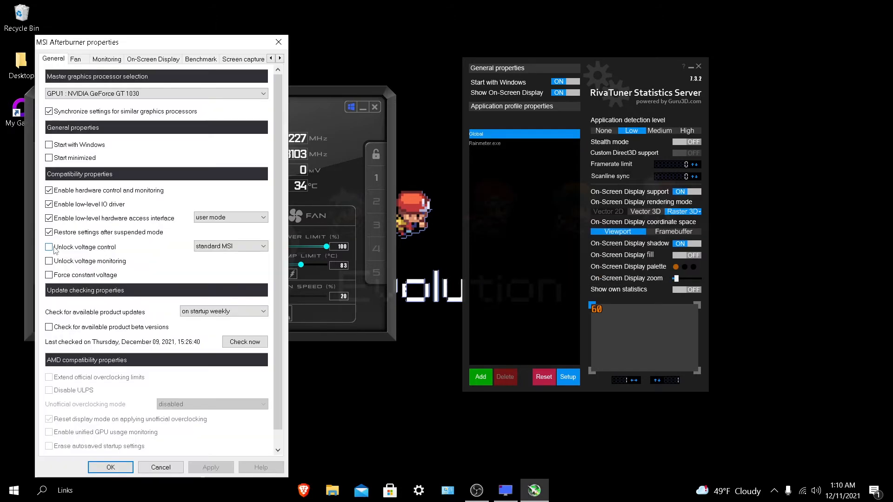
pyautogui.click(152, 58)
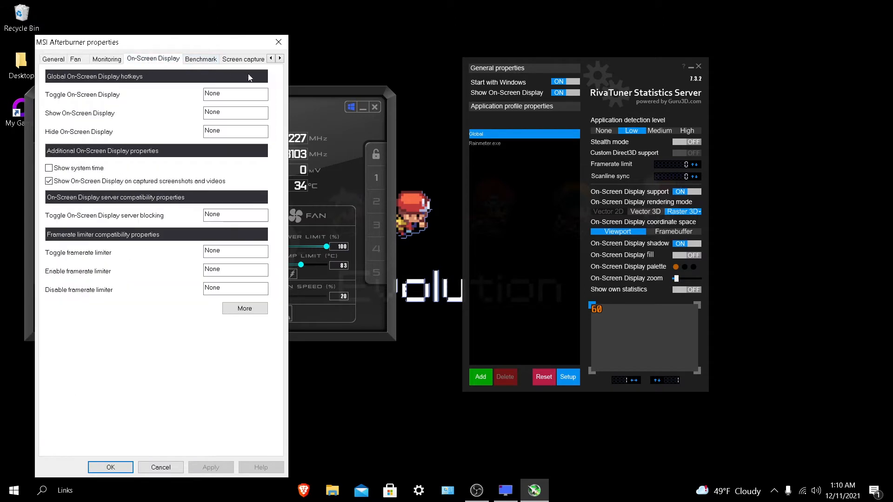
pyautogui.moveTo(651, 112)
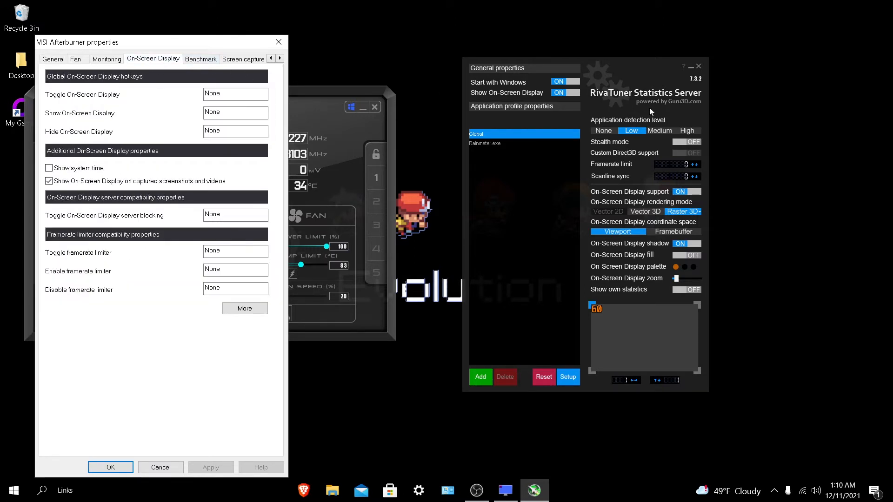
pyautogui.click(235, 93)
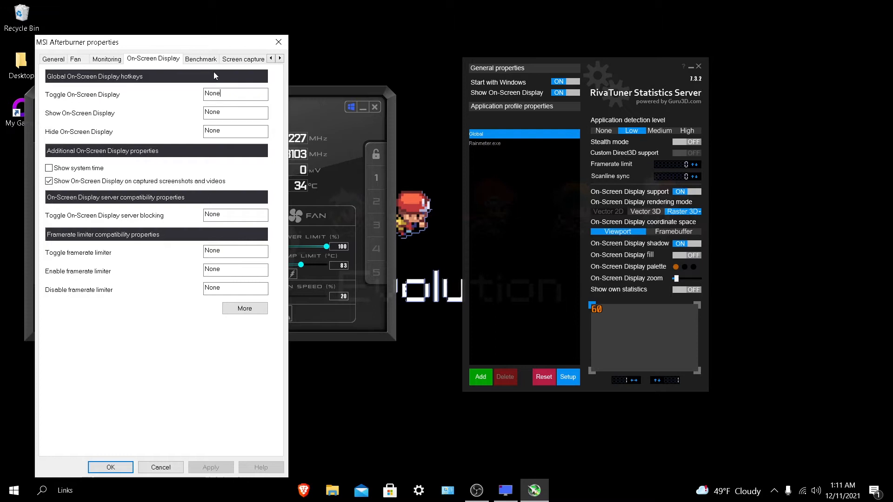
pyautogui.moveTo(274, 69)
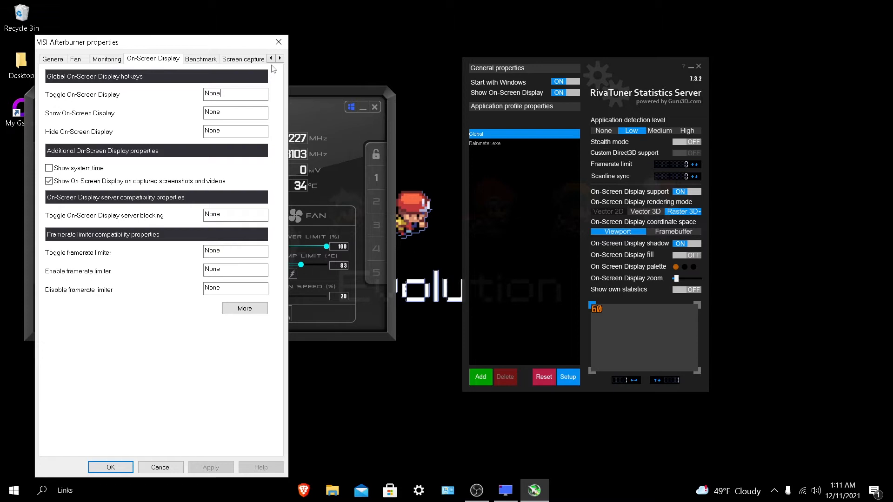
pyautogui.click(279, 58)
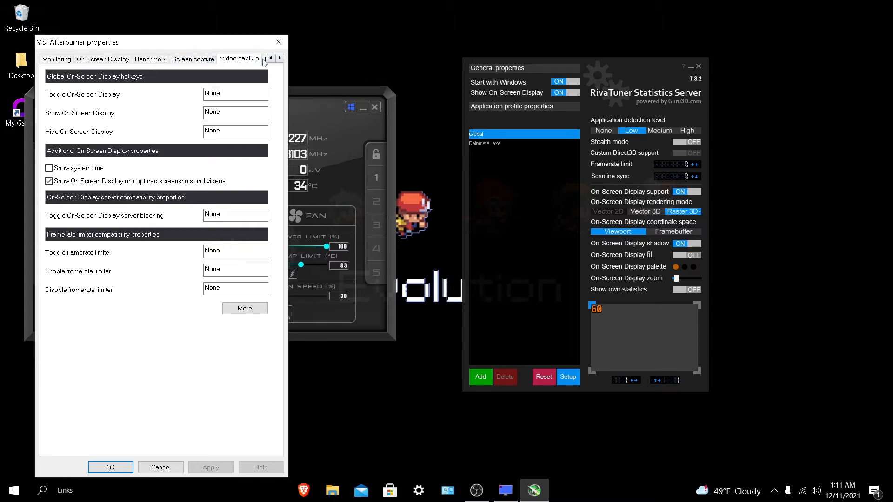
# View the Video capture page with its Ctrl + F12 capture hotkey.
pyautogui.click(238, 58)
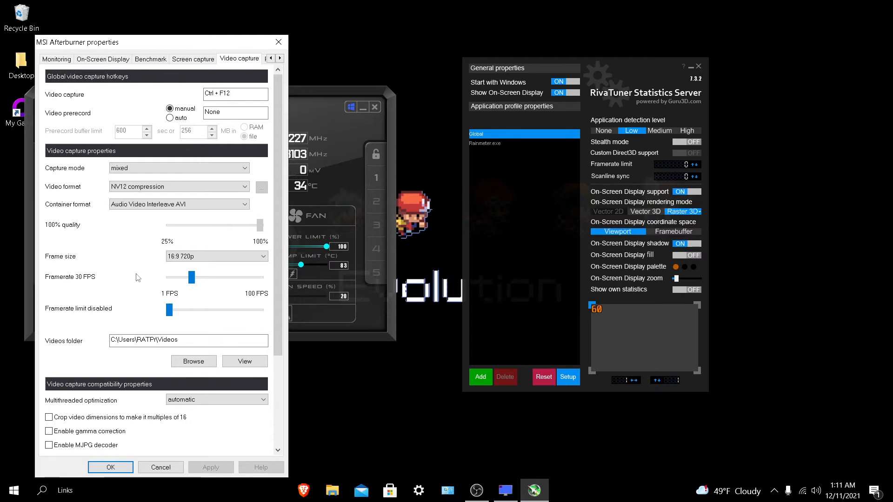
pyautogui.moveTo(137, 279)
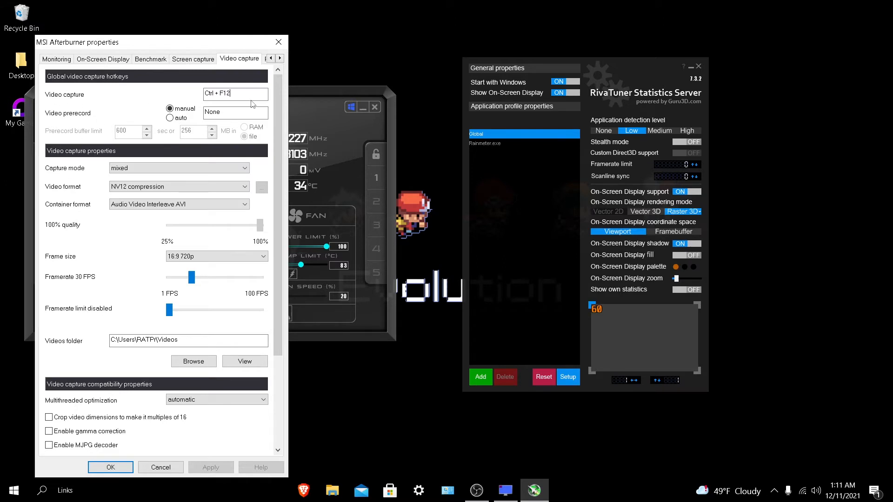
pyautogui.moveTo(243, 113)
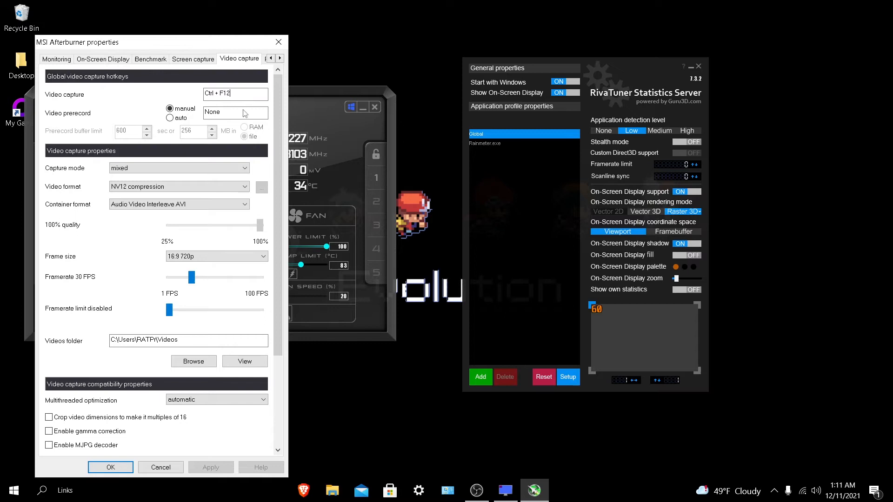
pyautogui.moveTo(164, 33)
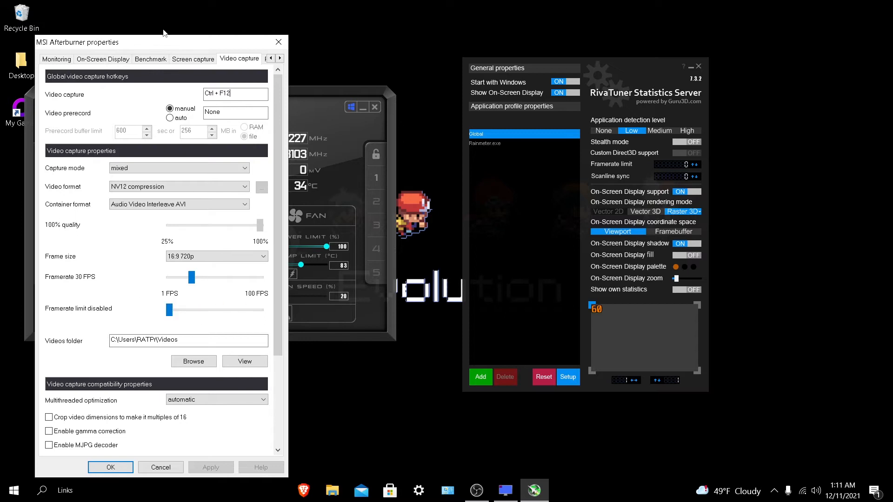
pyautogui.moveTo(277, 328)
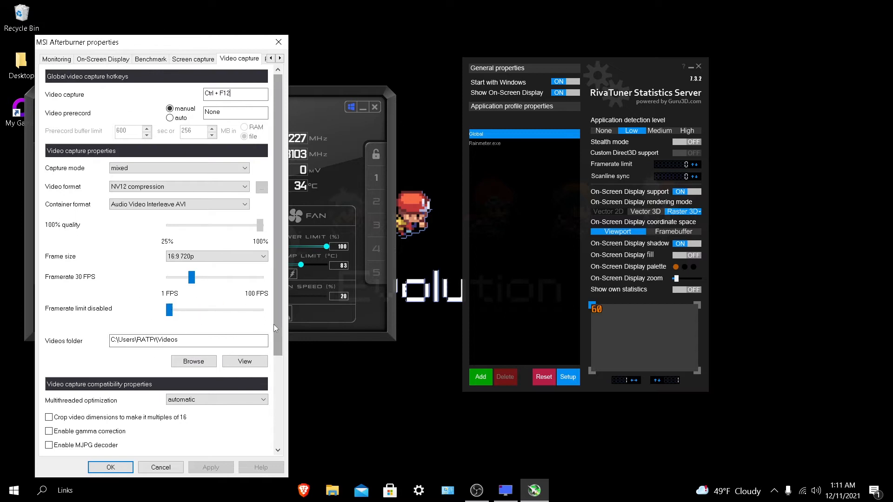
pyautogui.scroll(-3)
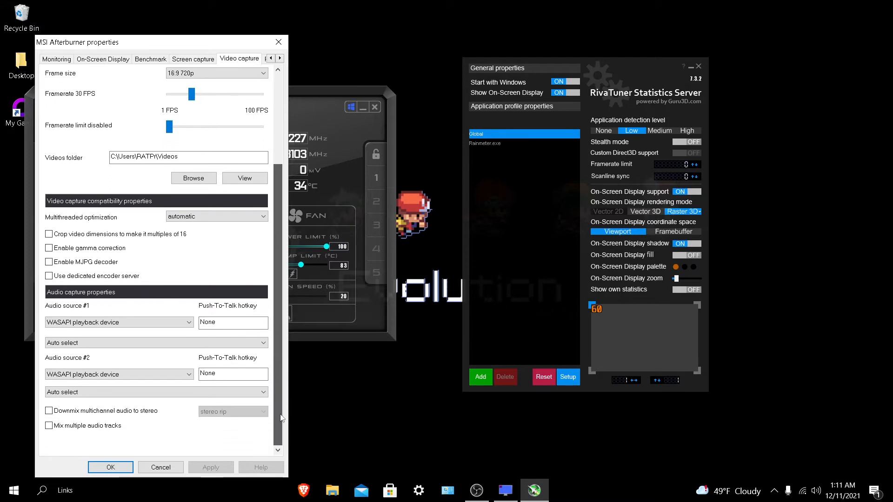
pyautogui.scroll(3)
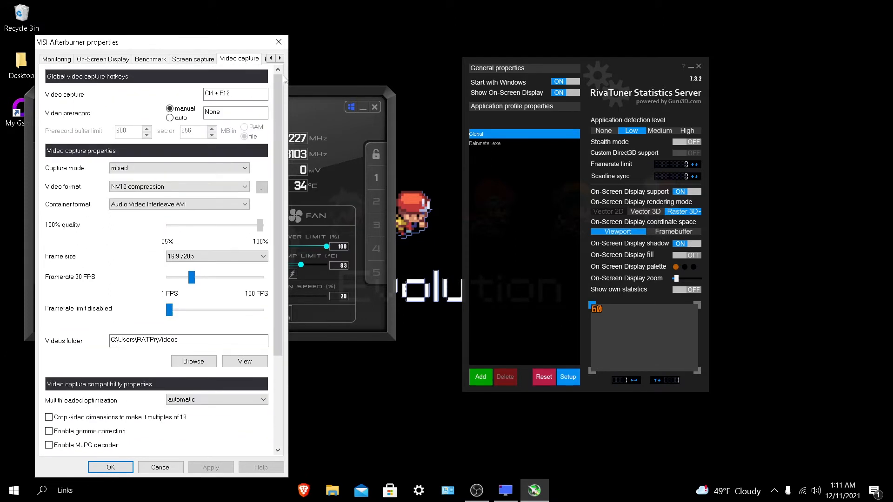
pyautogui.moveTo(277, 93)
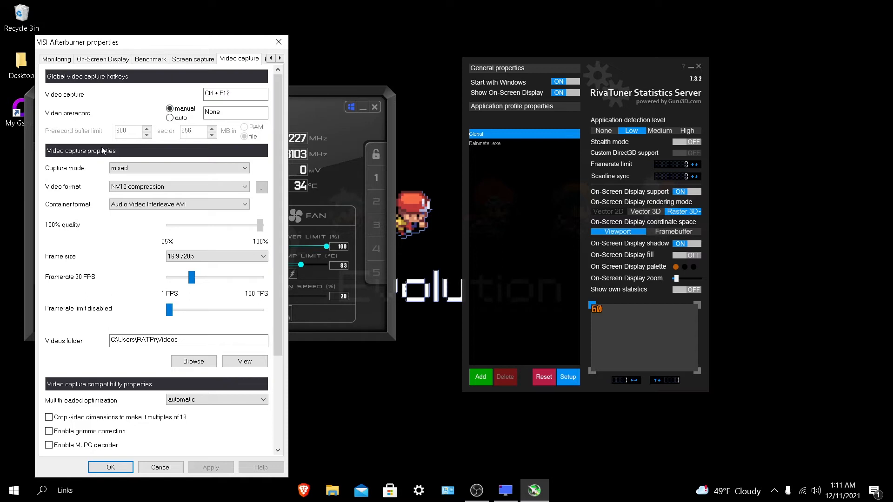
pyautogui.click(235, 93)
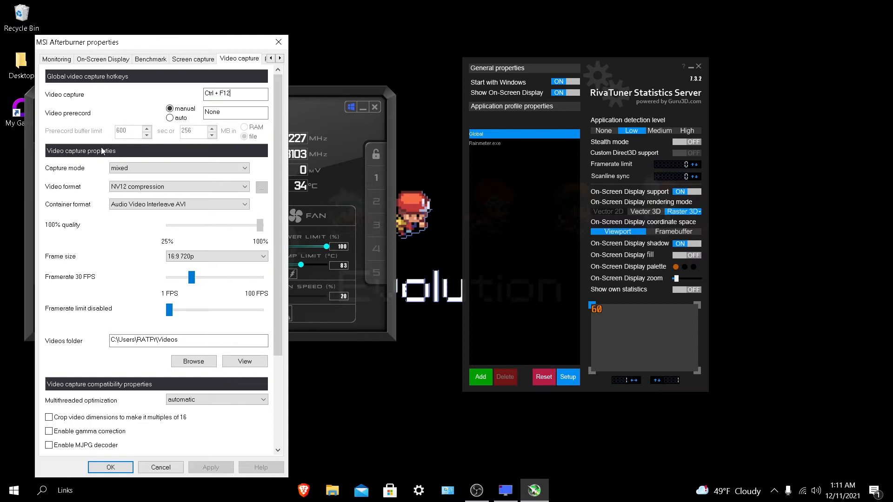
pyautogui.click(178, 168)
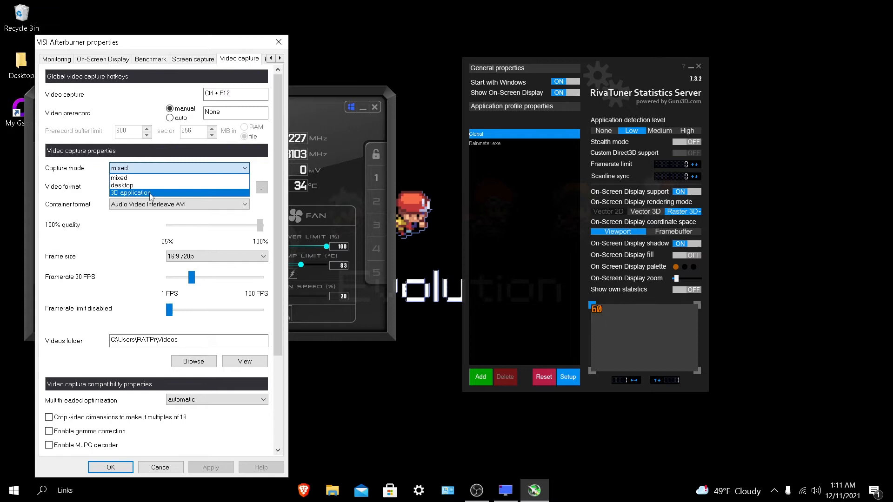
pyautogui.moveTo(153, 178)
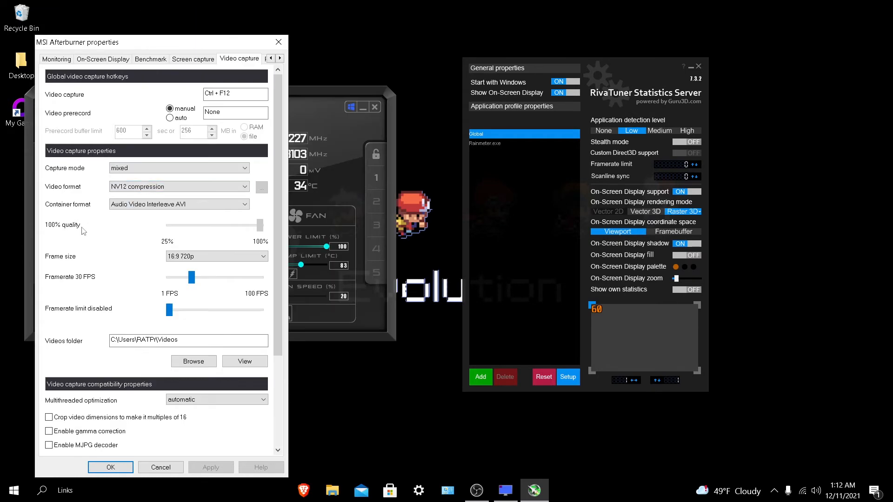
pyautogui.moveTo(117, 230)
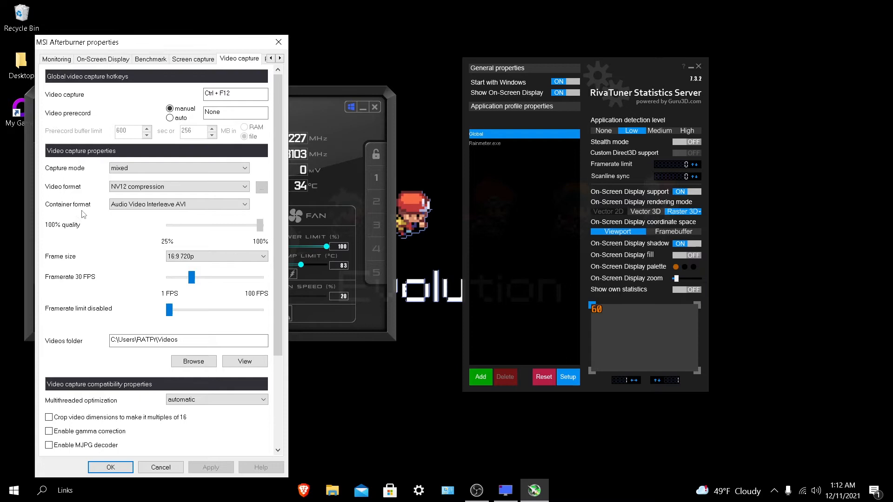
pyautogui.moveTo(219, 218)
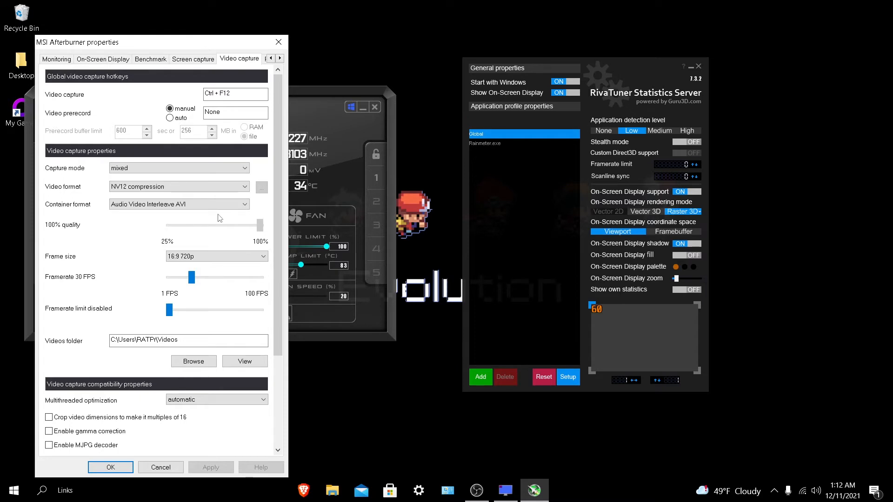
pyautogui.moveTo(58, 233)
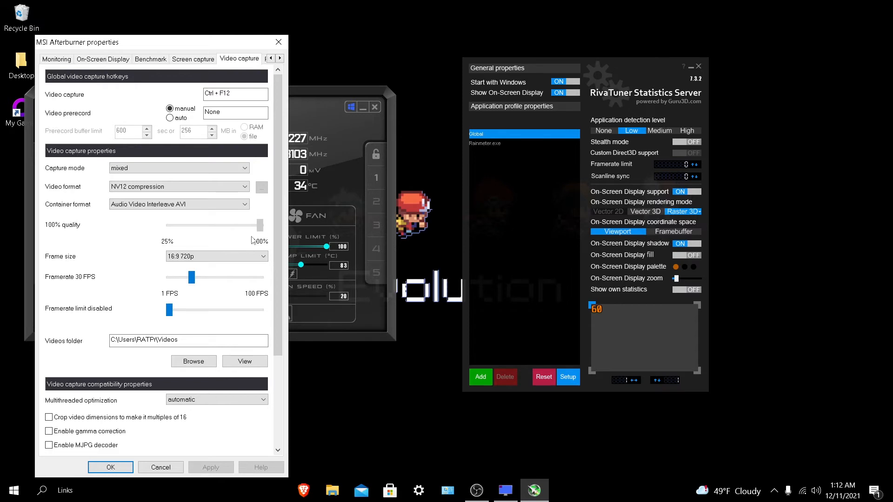
pyautogui.moveTo(232, 266)
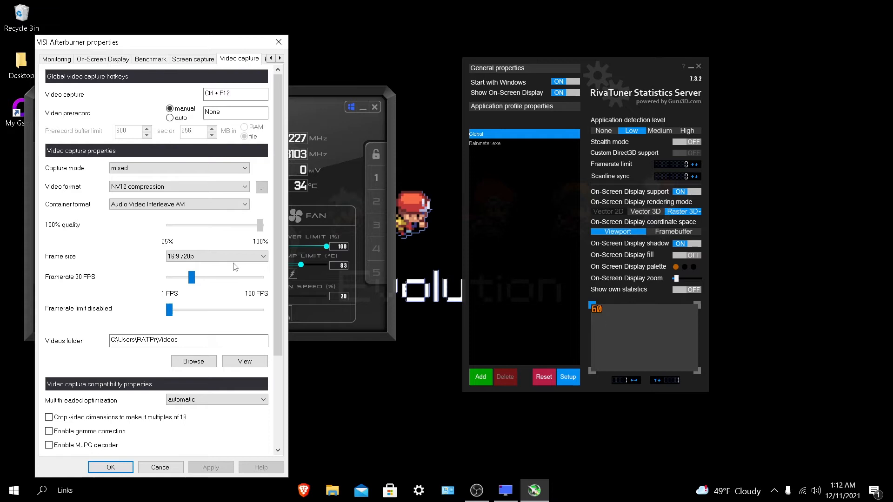
pyautogui.moveTo(138, 288)
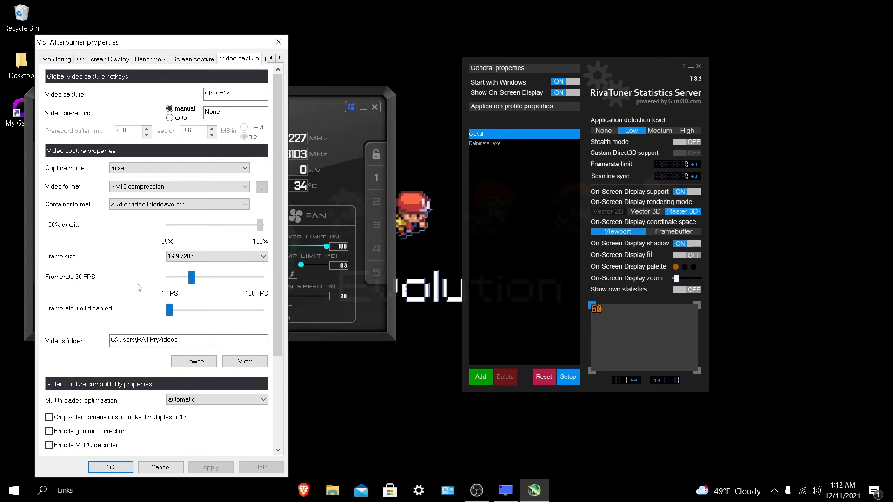
pyautogui.moveTo(213, 283)
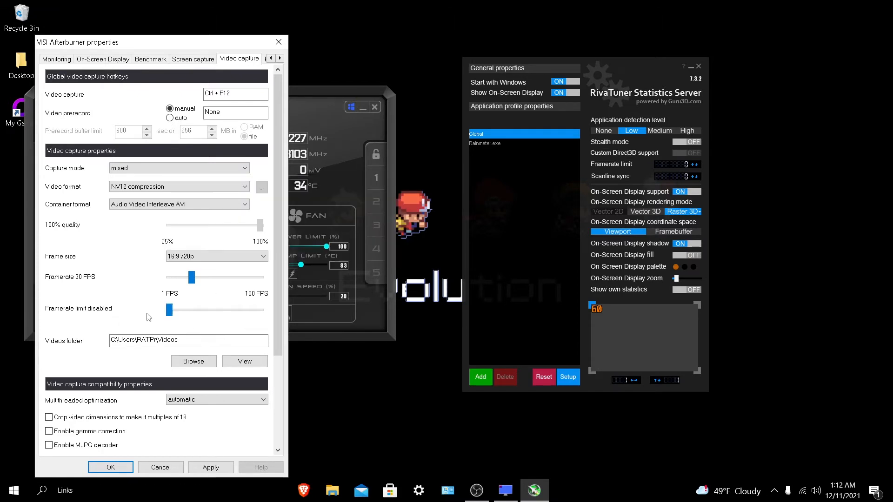
pyautogui.moveTo(85, 306)
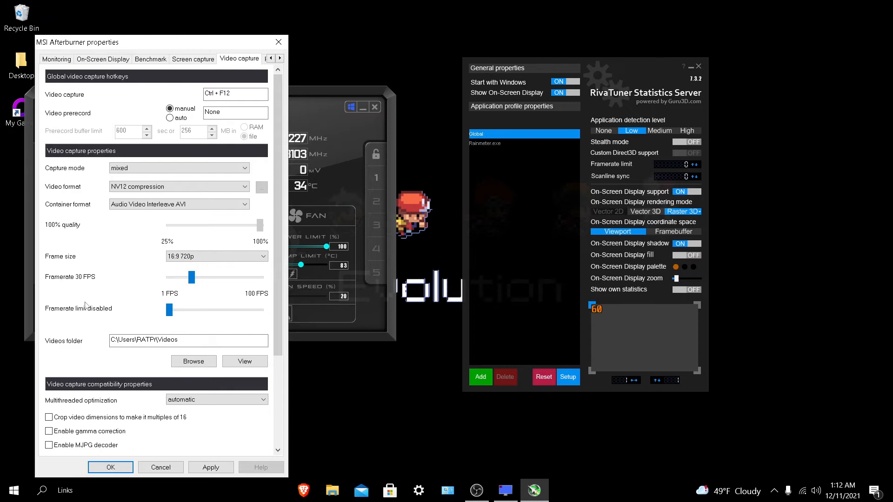
pyautogui.moveTo(95, 311)
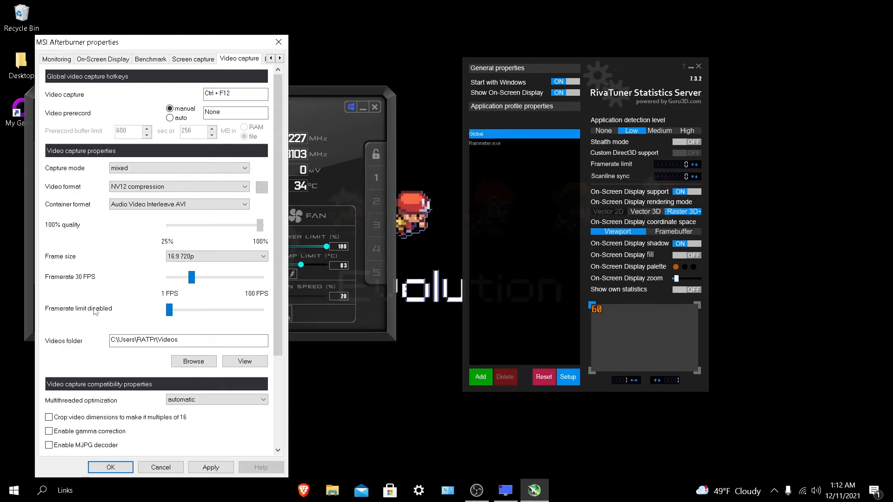
pyautogui.scroll(-3)
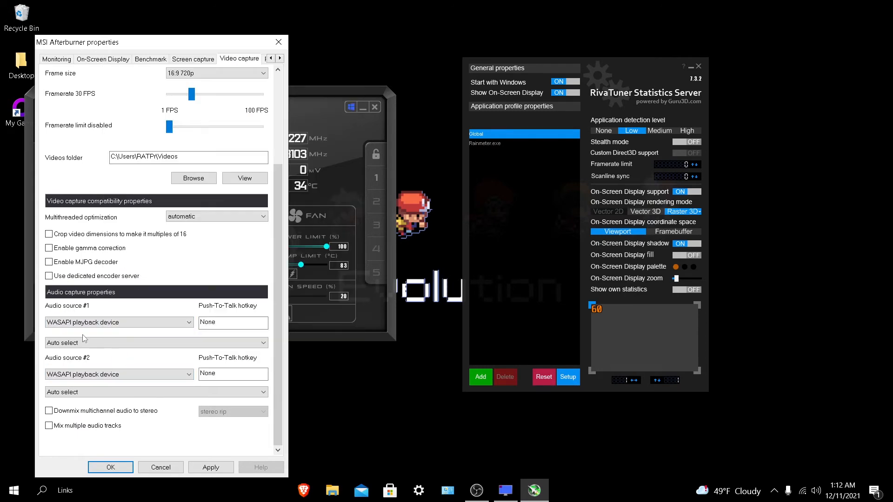
pyautogui.moveTo(119, 374)
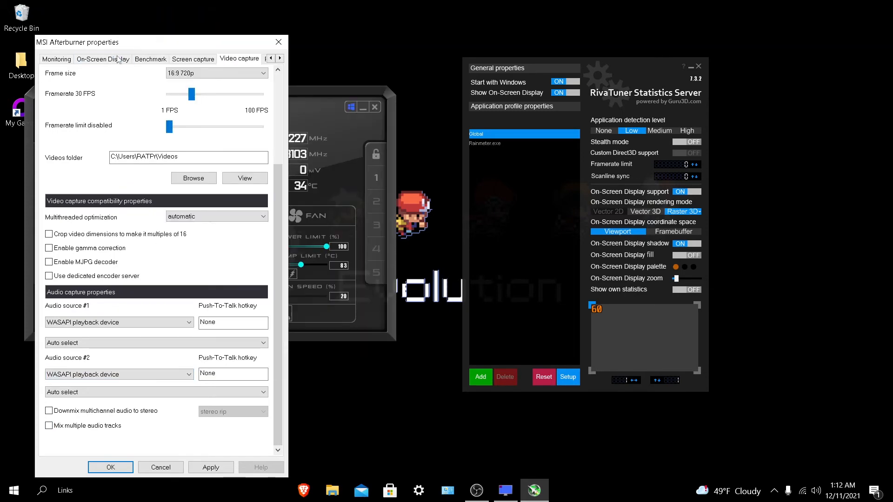
# Enable showing the On-Screen Display on captured screenshots and videos.
pyautogui.click(102, 59)
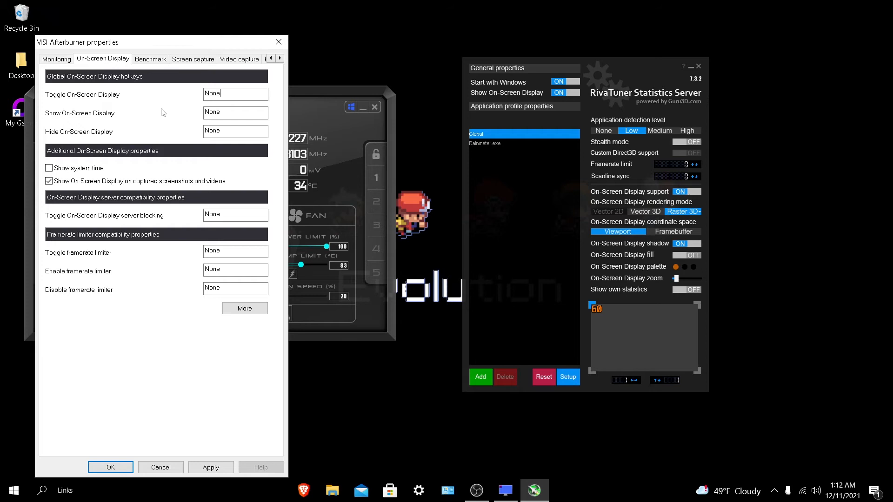
pyautogui.moveTo(104, 127)
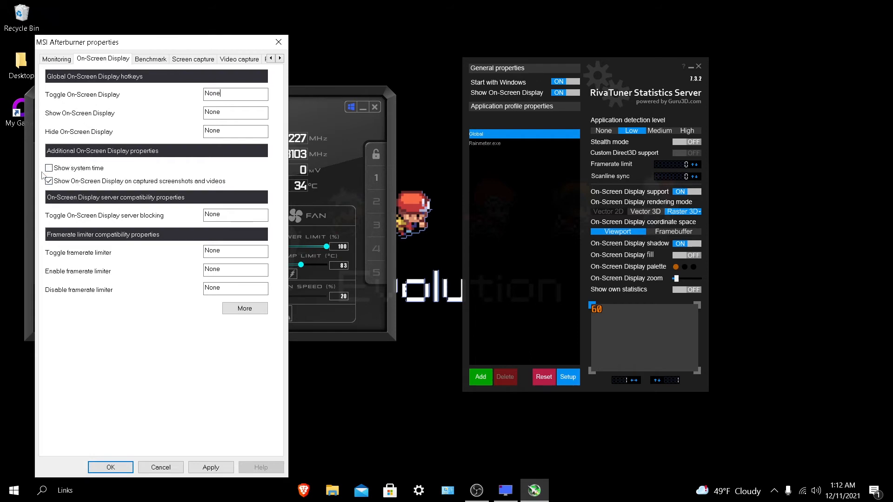
pyautogui.click(48, 181)
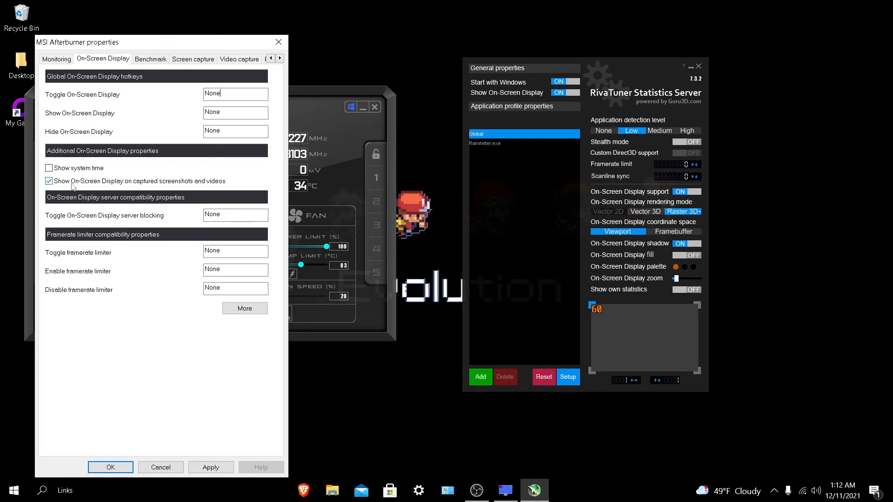
# On the Monitoring page, keep Framerate in the on-screen display, then check Memory clock's settings.
pyautogui.click(56, 59)
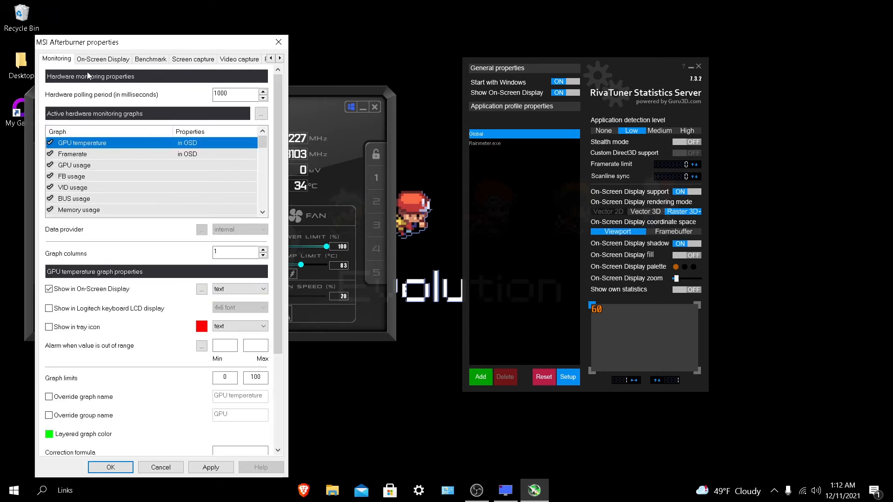
pyautogui.moveTo(134, 177)
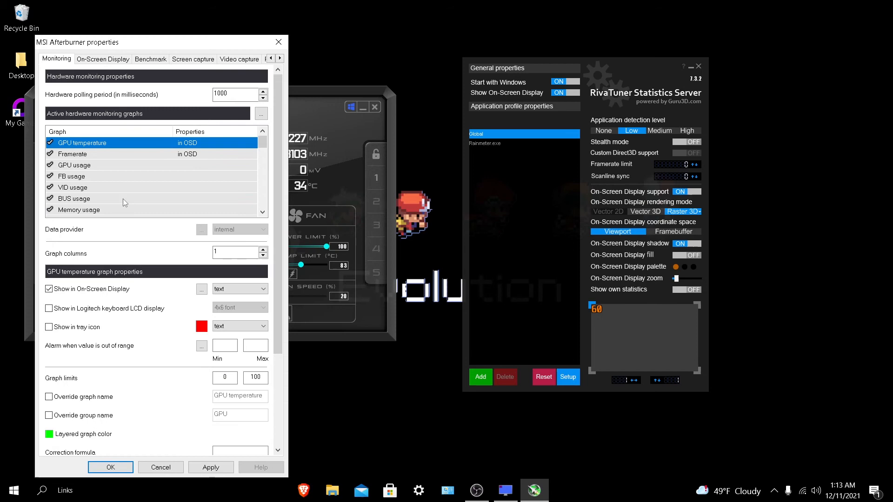
pyautogui.moveTo(105, 167)
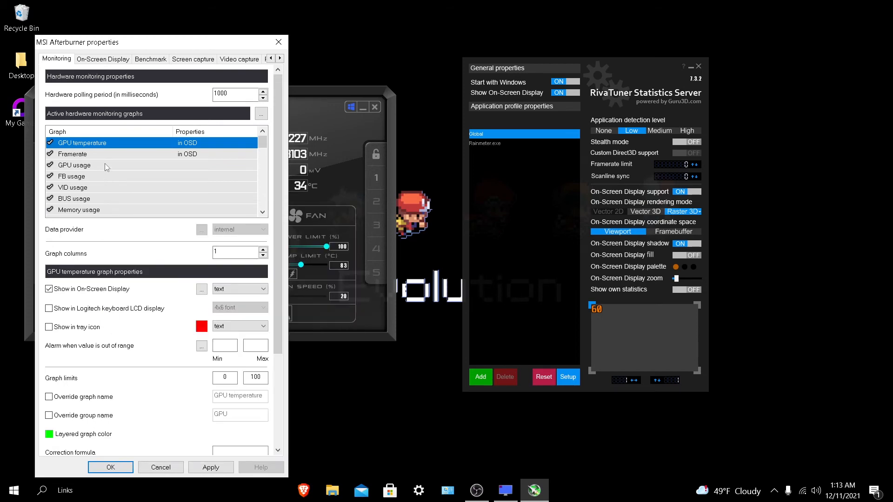
pyautogui.rightClick(73, 154)
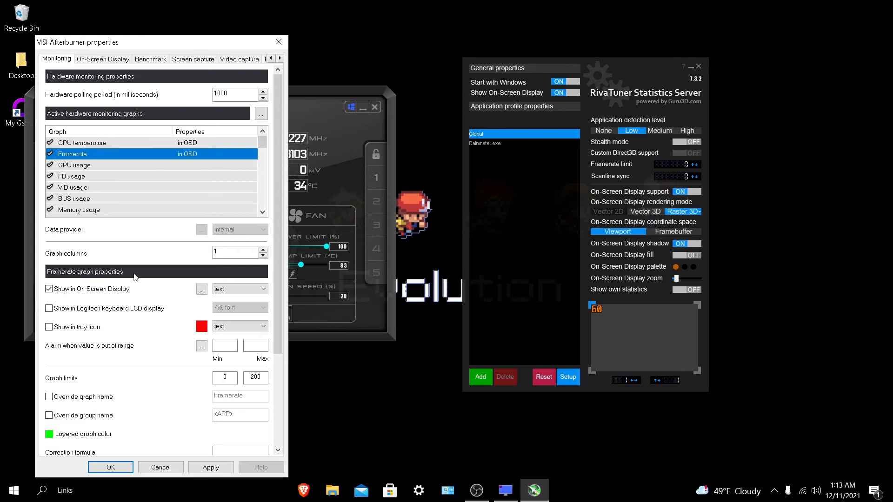
pyautogui.moveTo(106, 299)
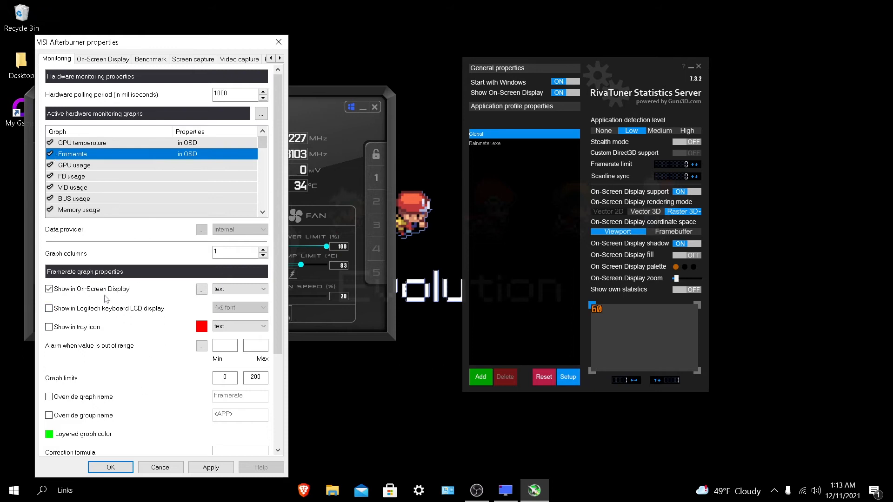
pyautogui.click(49, 289)
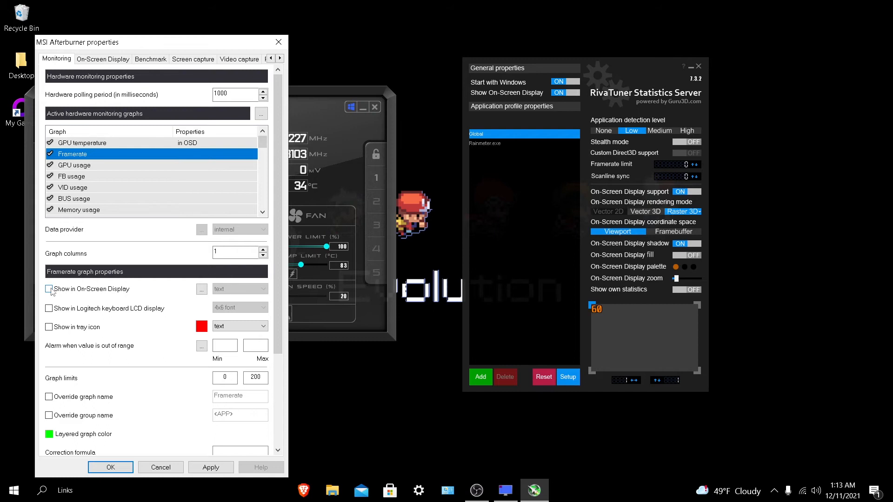
pyautogui.click(49, 289)
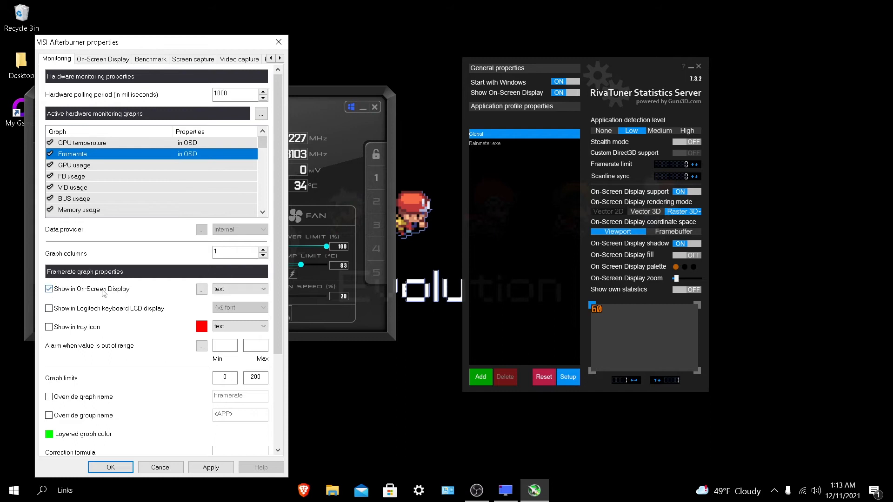
pyautogui.moveTo(165, 264)
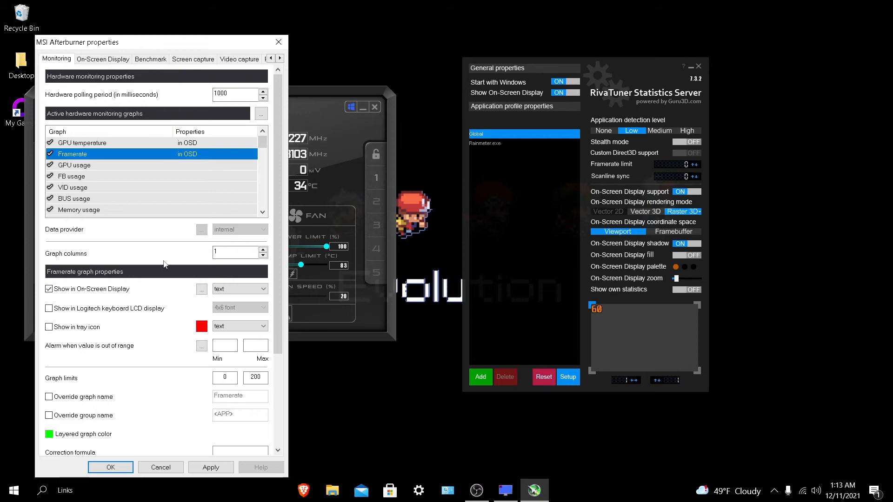
pyautogui.moveTo(105, 167)
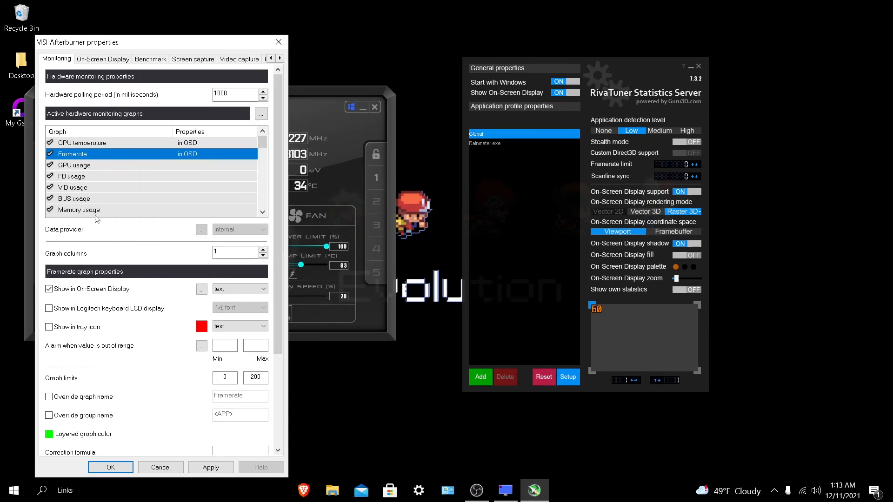
pyautogui.scroll(-3)
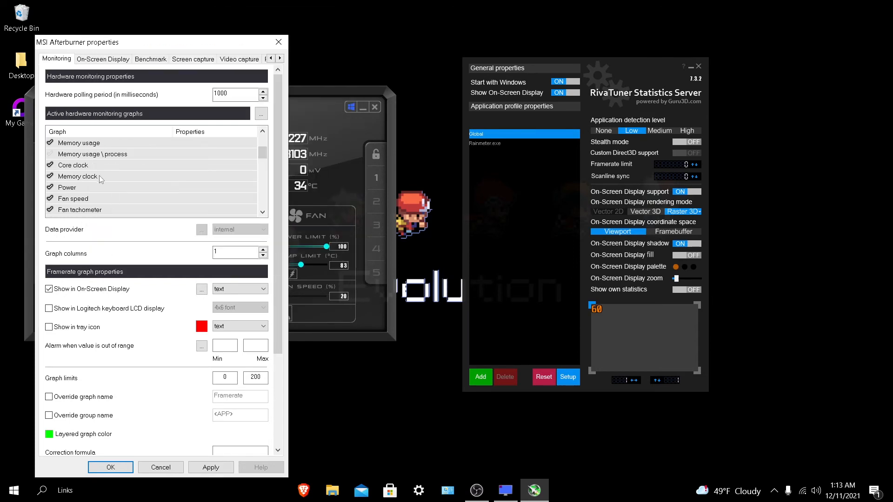
pyautogui.click(76, 176)
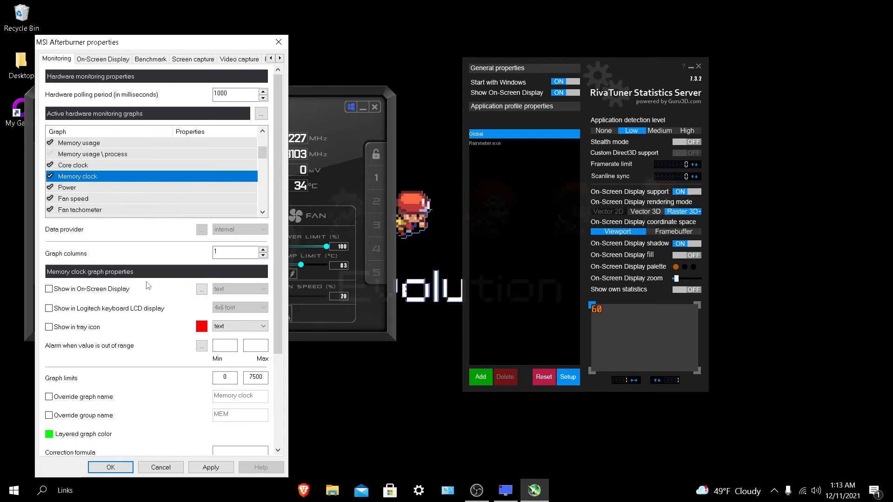
pyautogui.scroll(3)
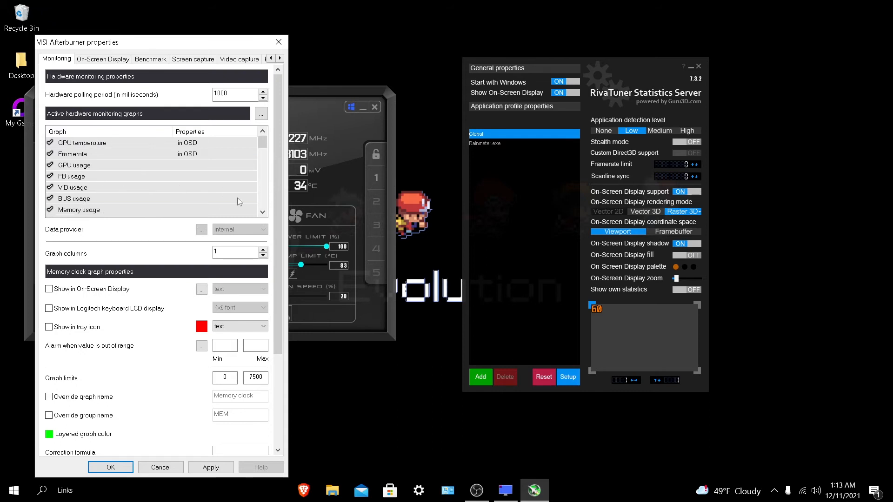
pyautogui.moveTo(229, 53)
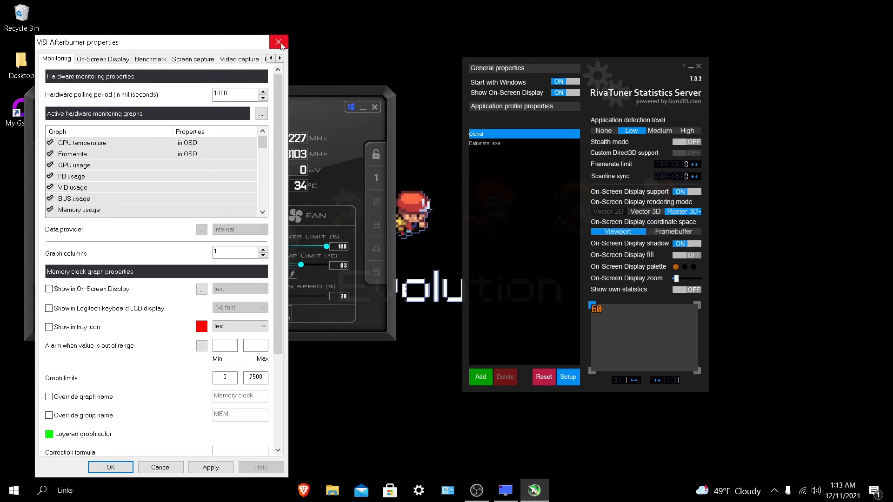
# Close the MSI Afterburner properties window, leaving the RTSS settings visible.
pyautogui.click(279, 42)
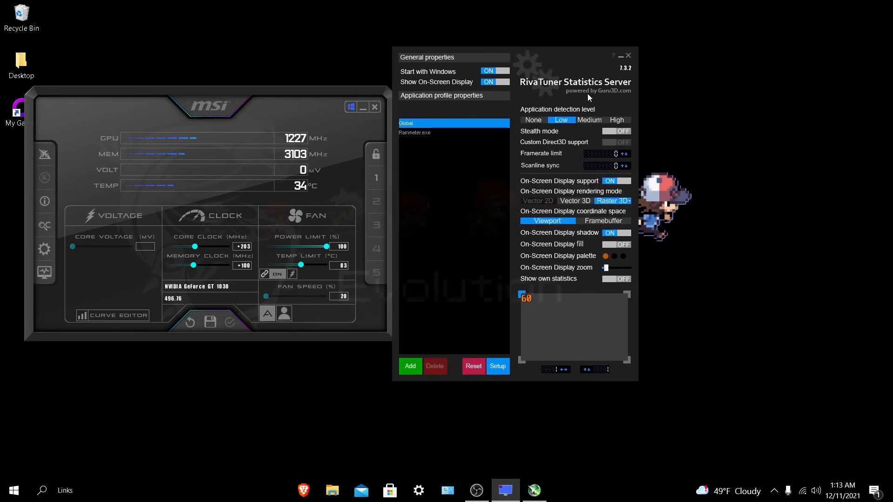
pyautogui.moveTo(512, 85)
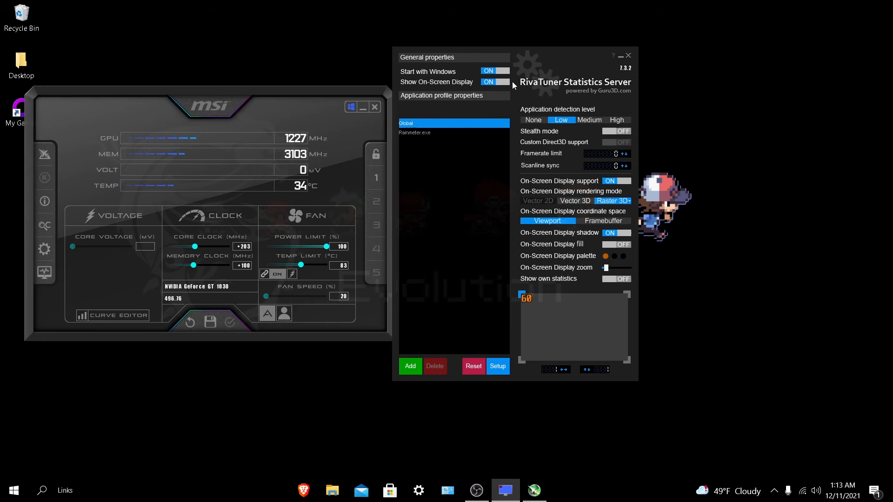
pyautogui.moveTo(495, 81)
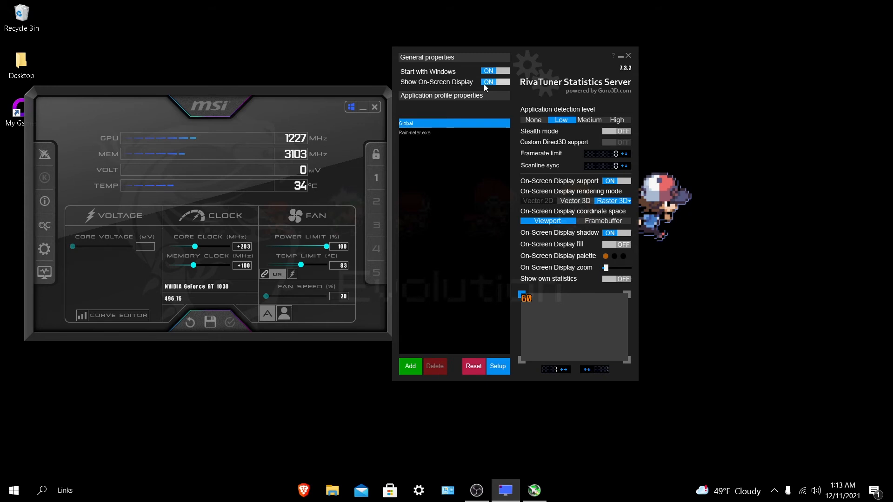
pyautogui.moveTo(427, 76)
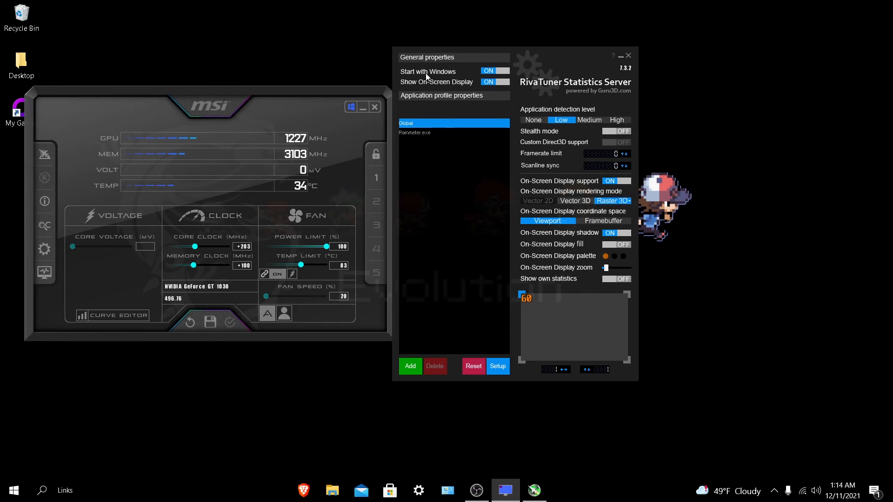
pyautogui.moveTo(459, 74)
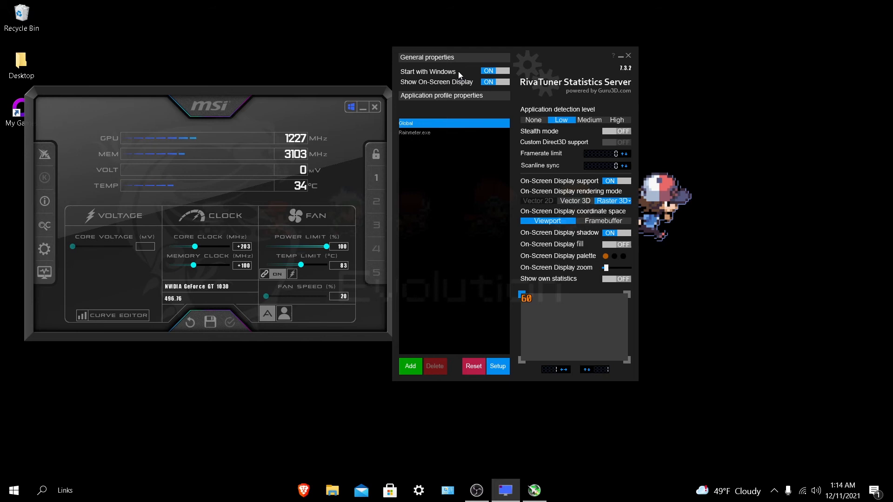
pyautogui.moveTo(530, 74)
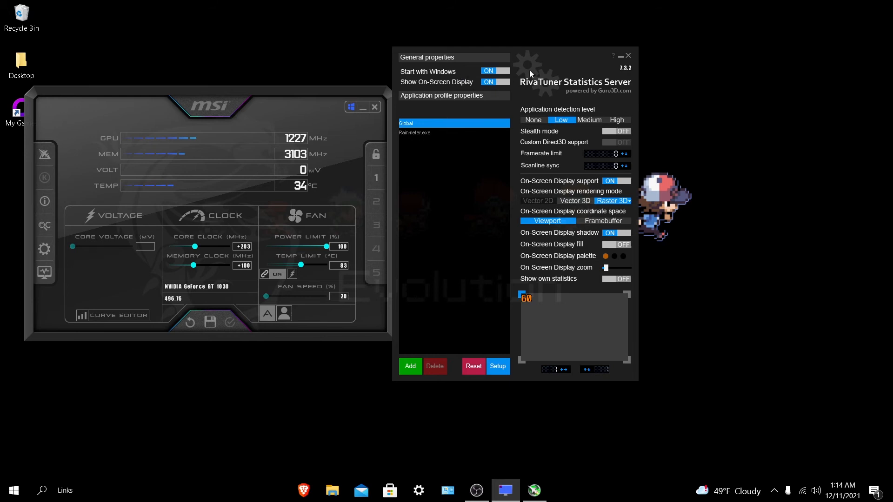
pyautogui.moveTo(538, 88)
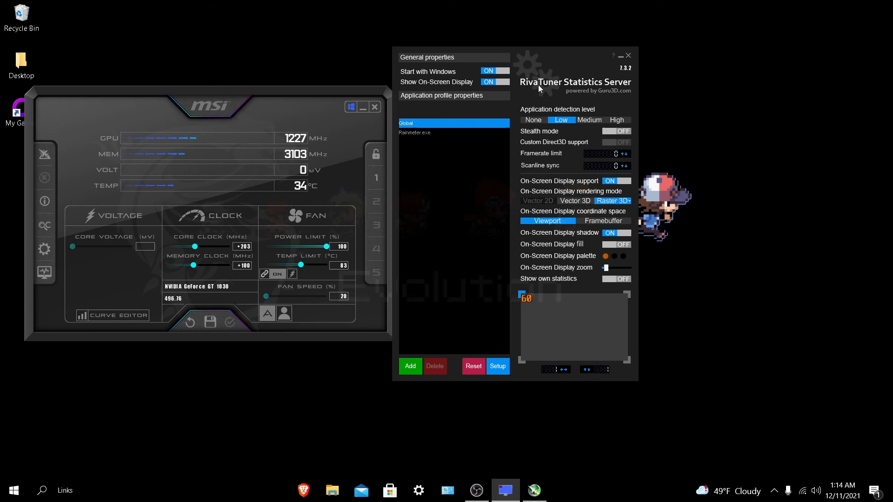
pyautogui.moveTo(415, 159)
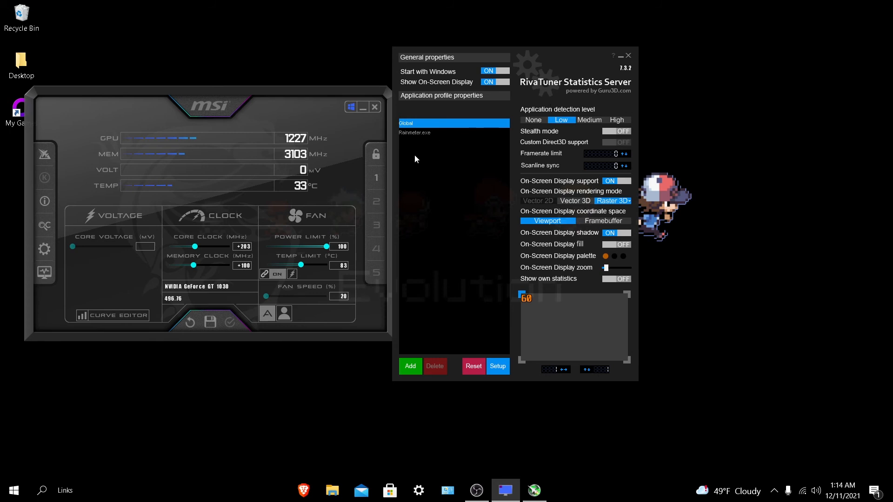
pyautogui.click(409, 366)
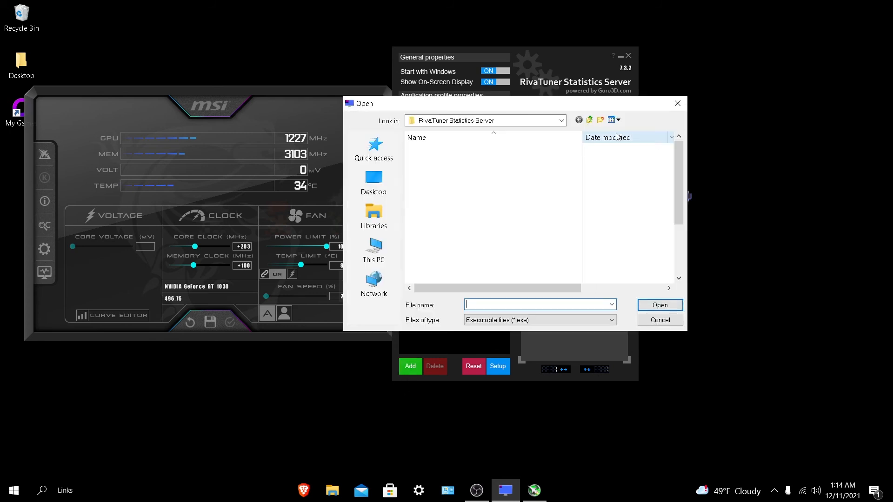
pyautogui.click(659, 320)
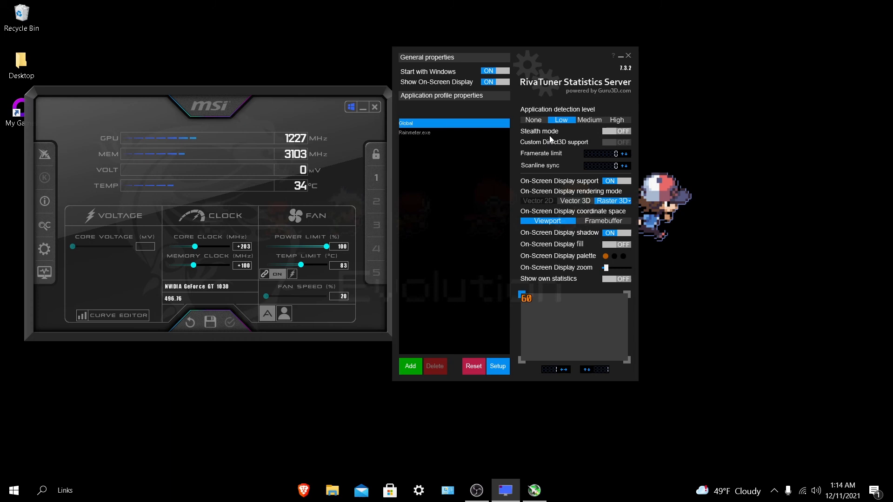
pyautogui.moveTo(556, 199)
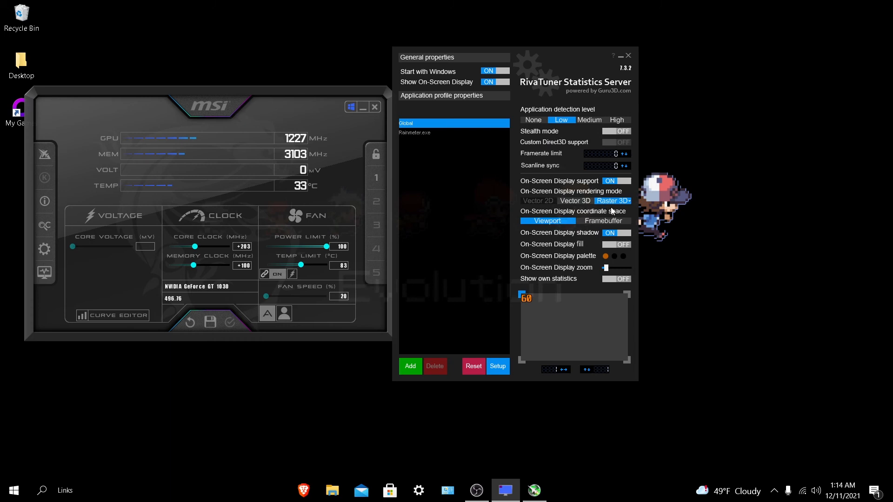
pyautogui.moveTo(576, 201)
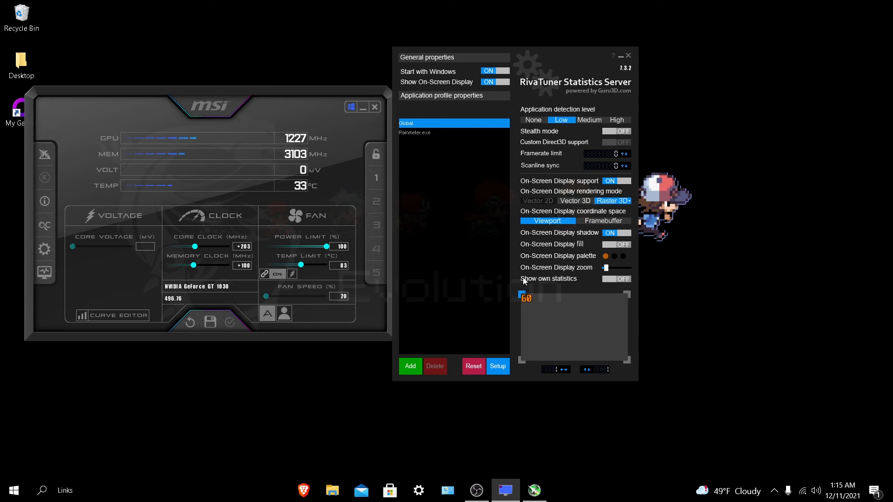
pyautogui.moveTo(524, 264)
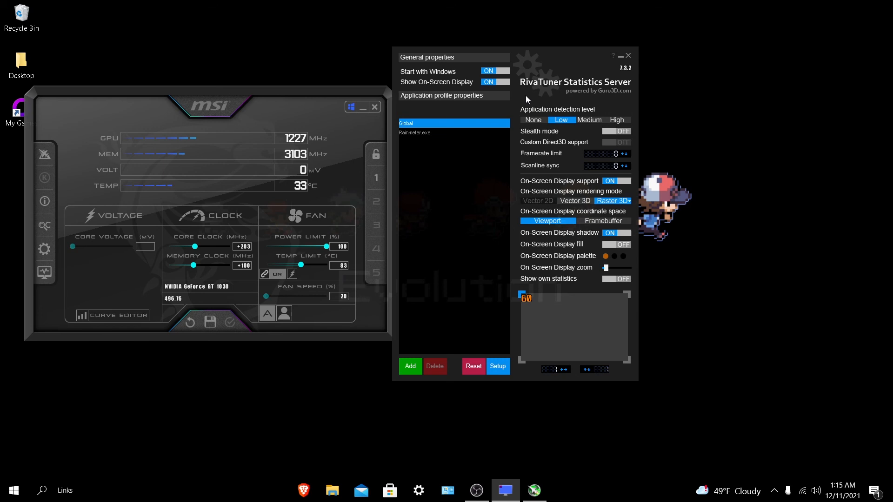
pyautogui.moveTo(536, 74)
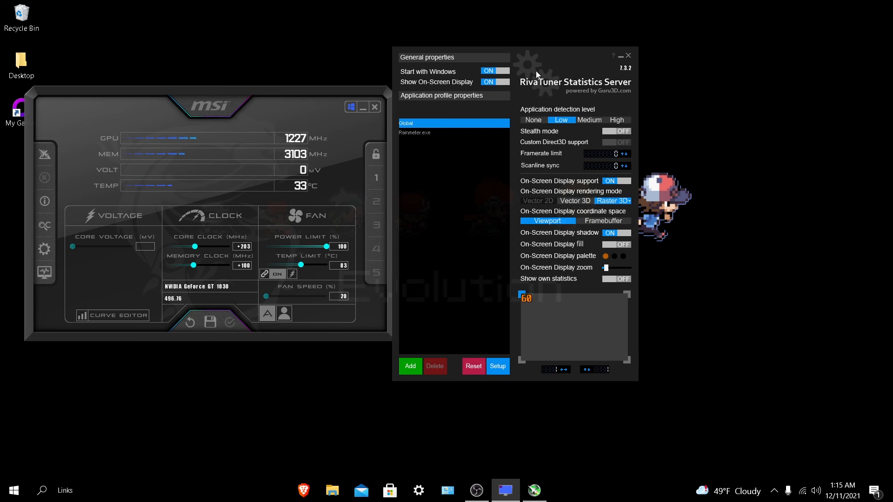
pyautogui.moveTo(536, 191)
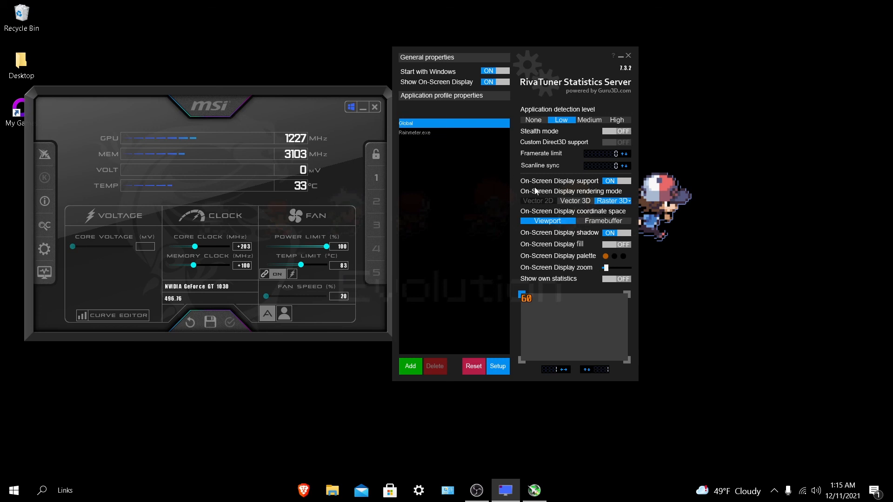